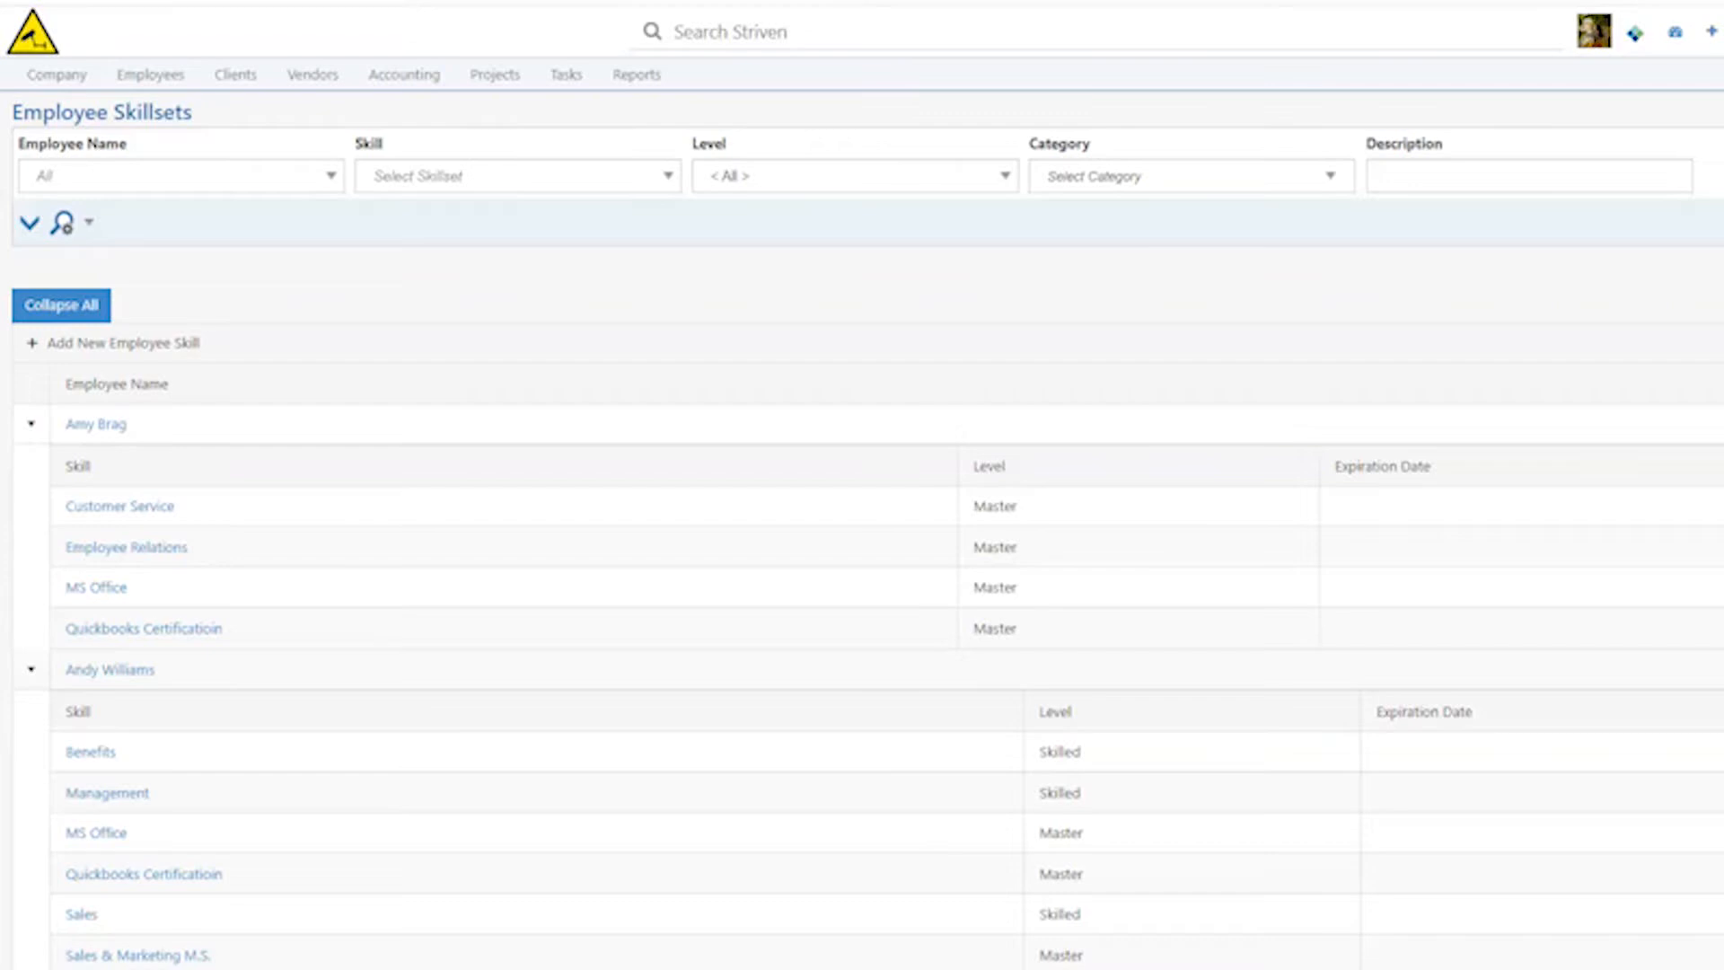
- Show the list of available skills in the Employee Skillsets Skill filter
left_click(517, 176)
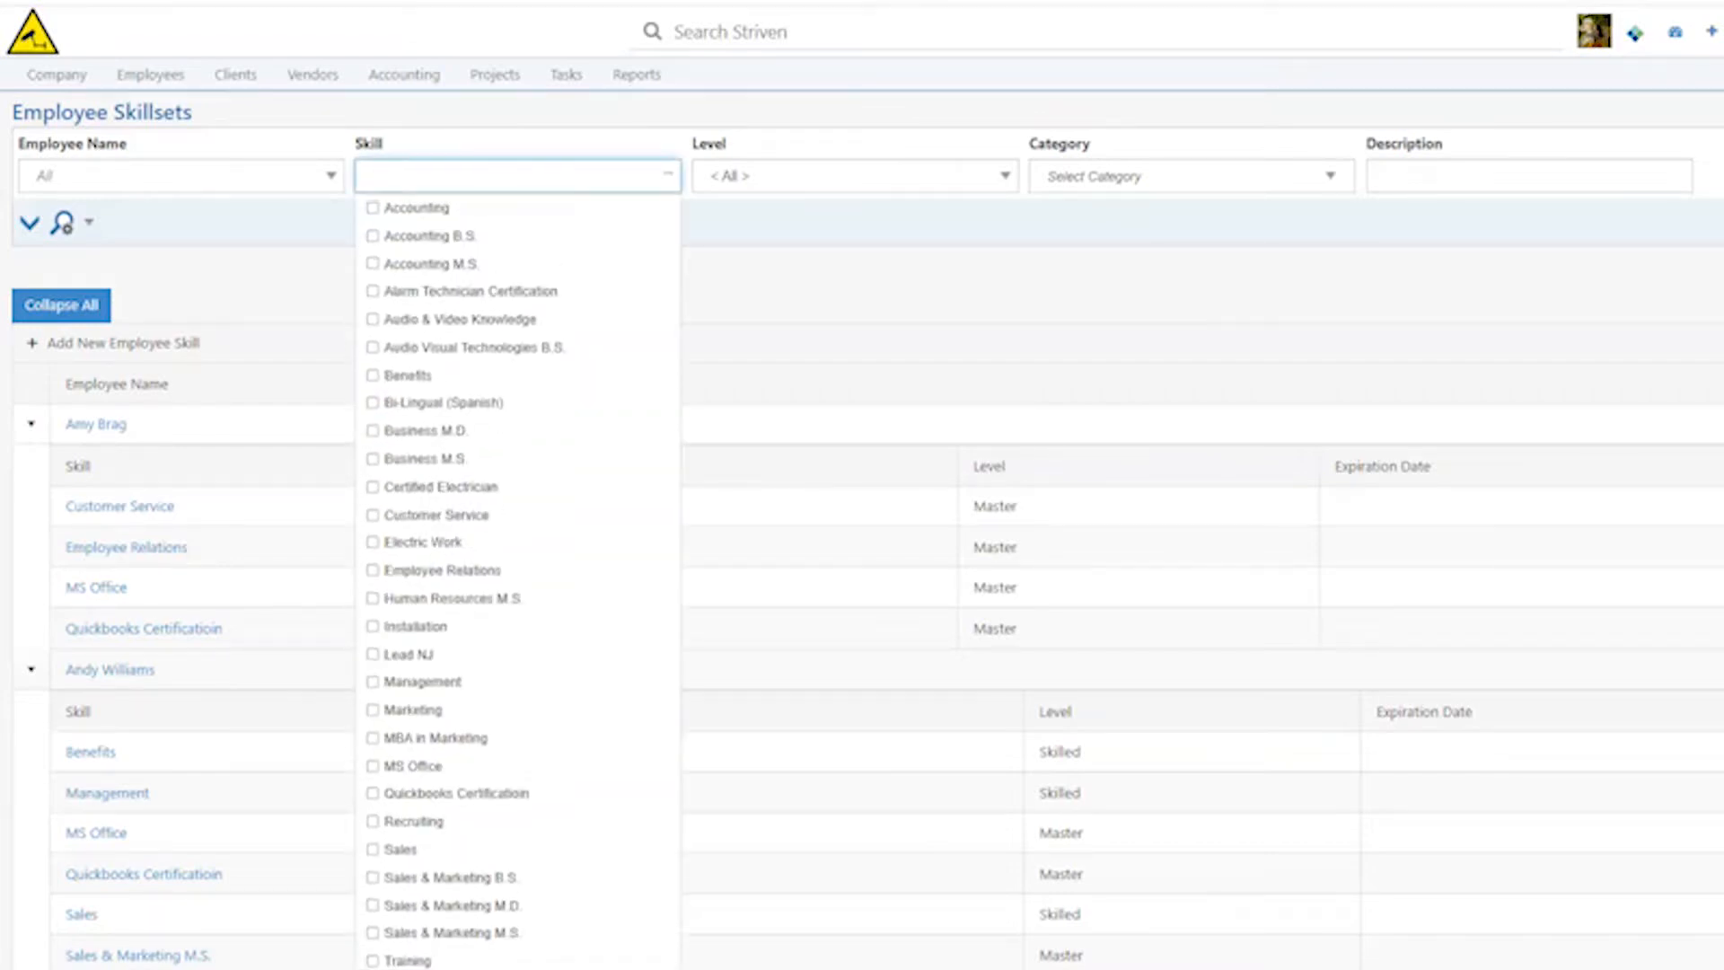
mouse_move(447, 598)
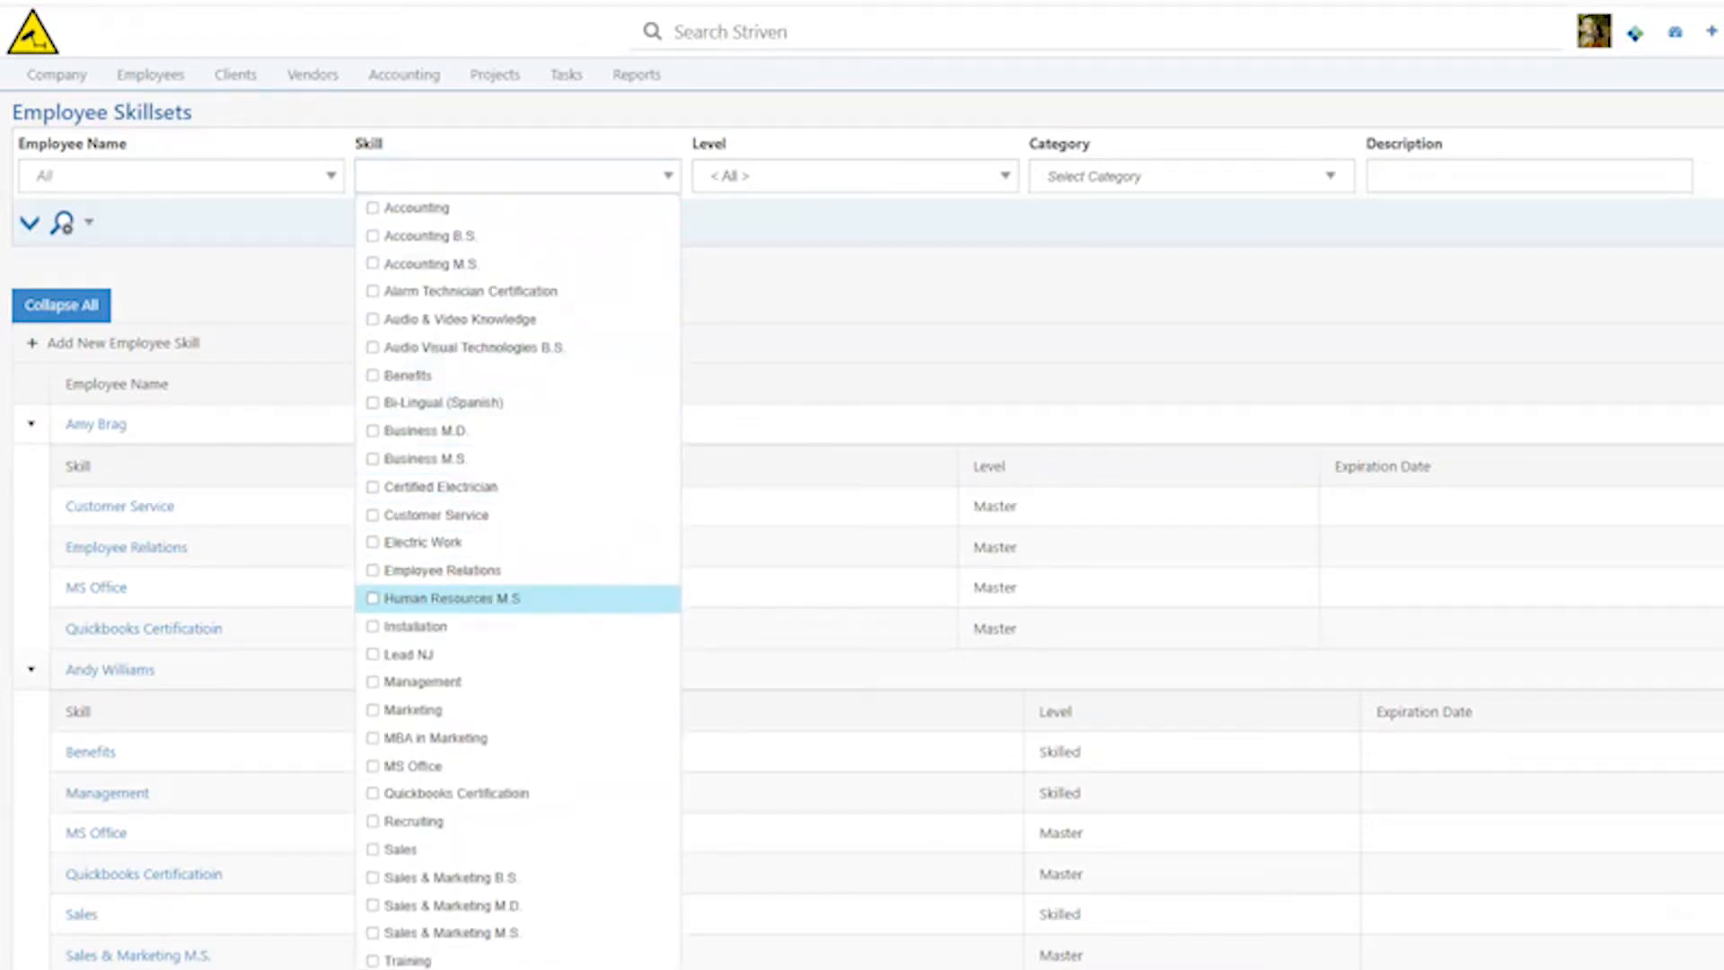